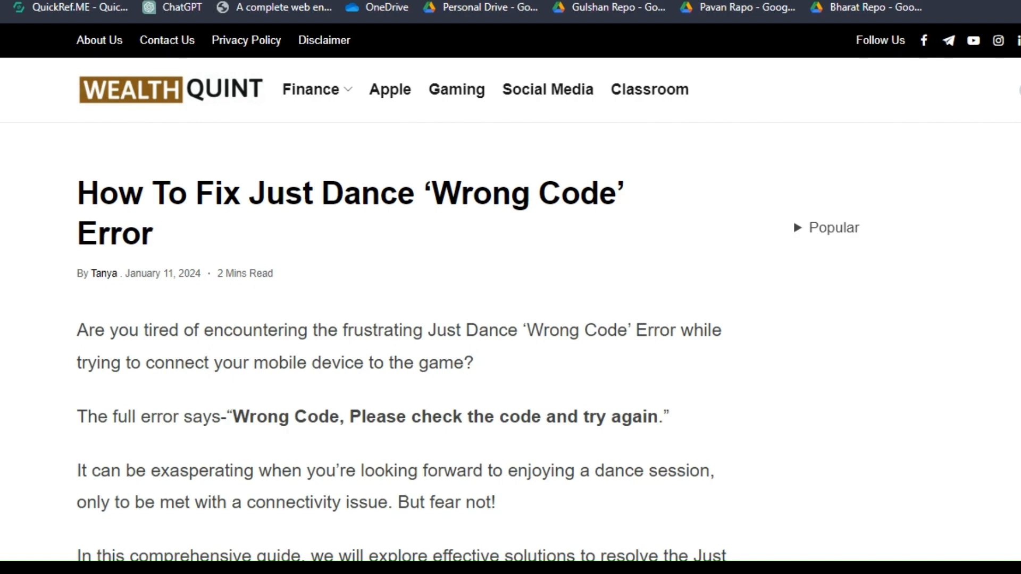
scroll(down, 3)
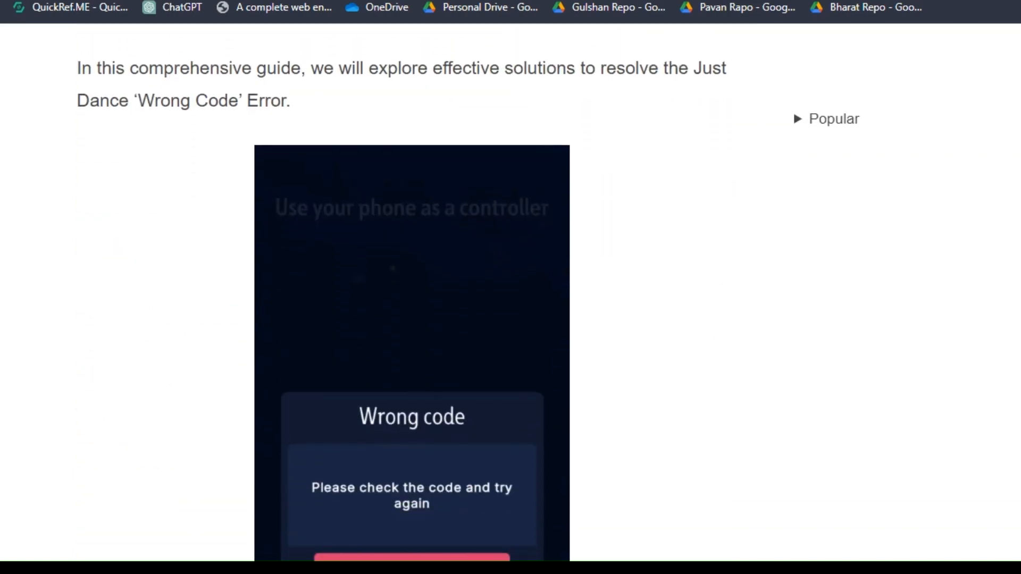
scroll(down, 3)
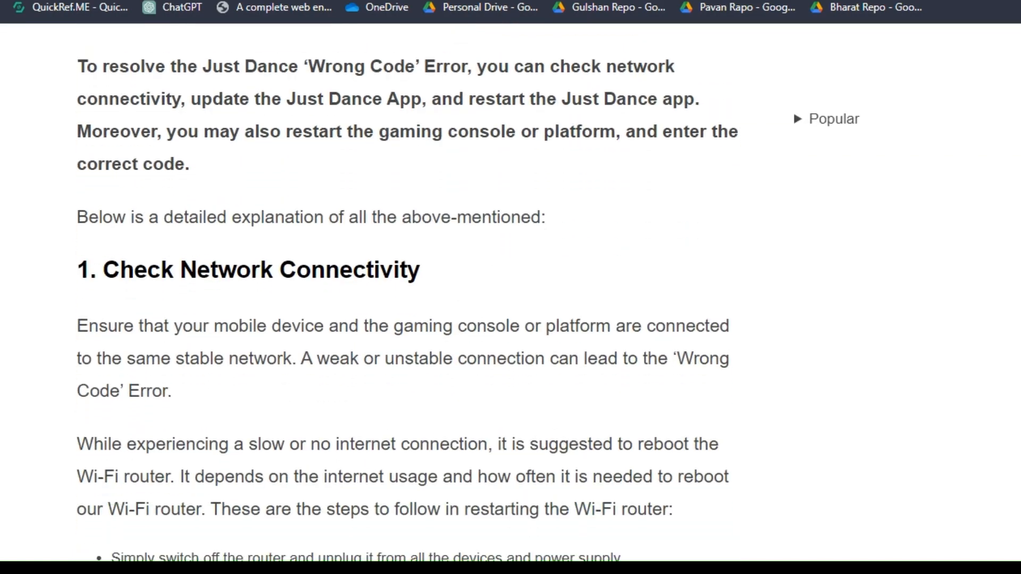
scroll(down, 3)
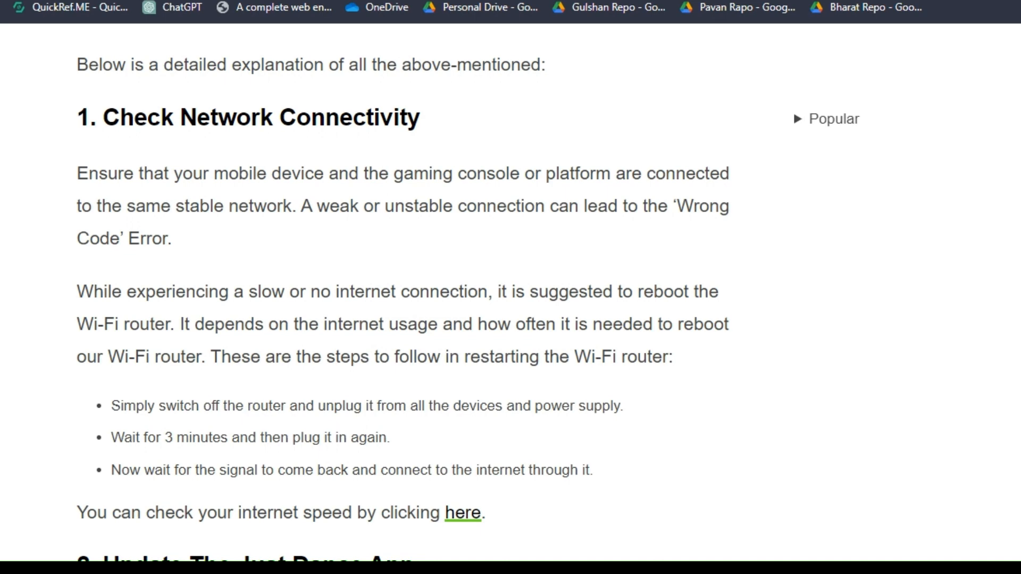
scroll(down, 3)
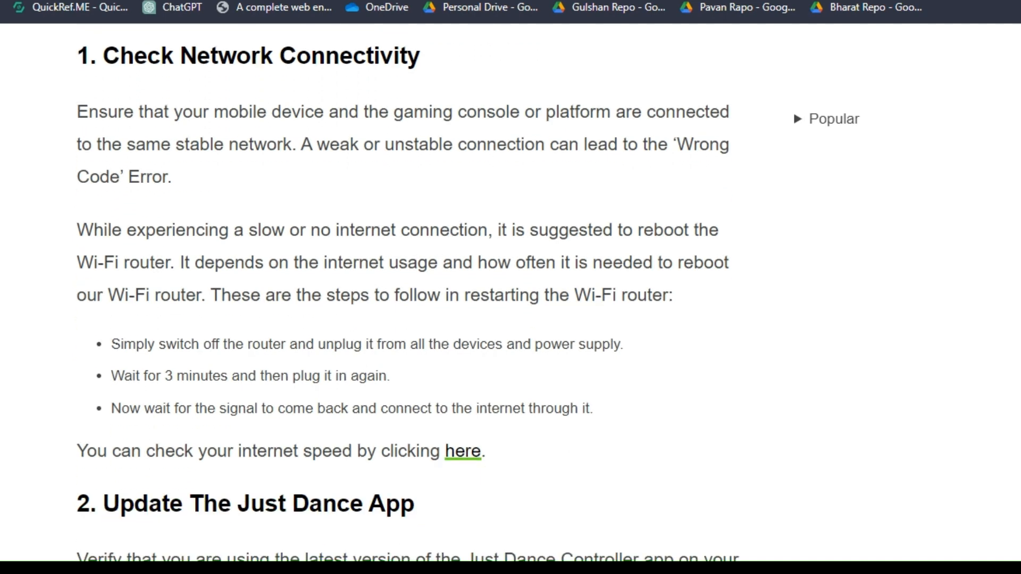
scroll(down, 3)
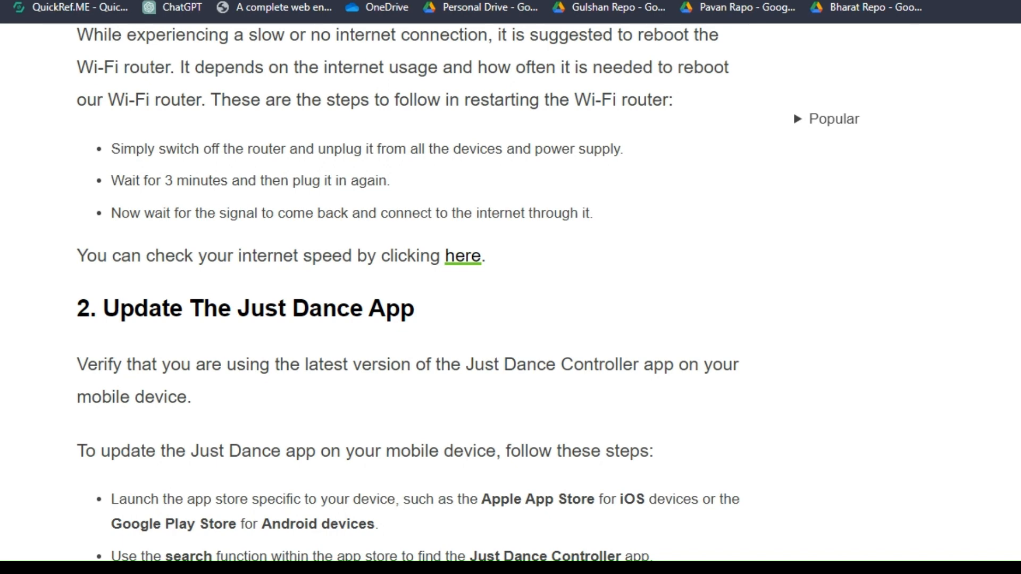
mouse_move(429, 277)
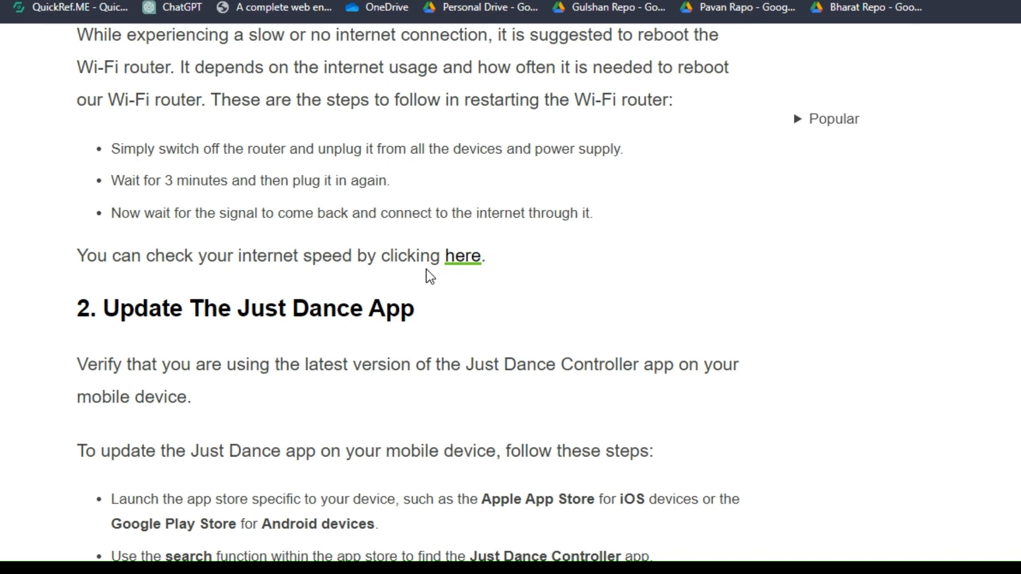
scroll(down, 3)
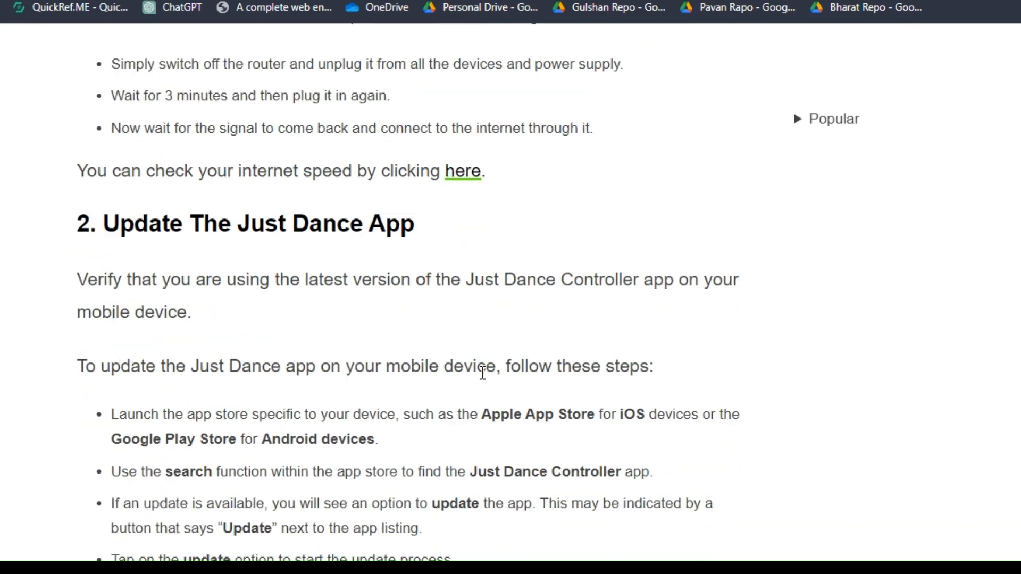
scroll(down, 3)
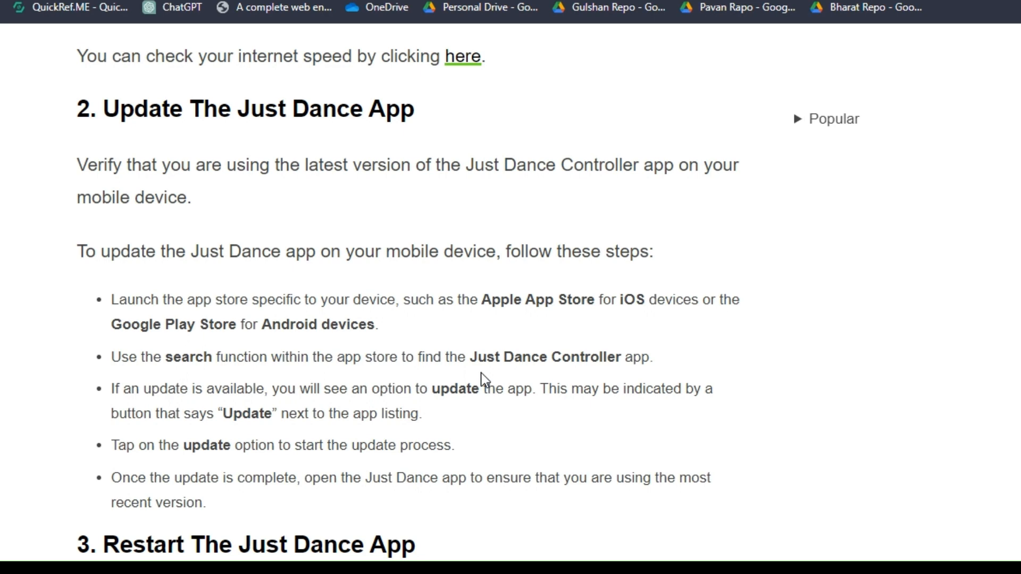
scroll(down, 3)
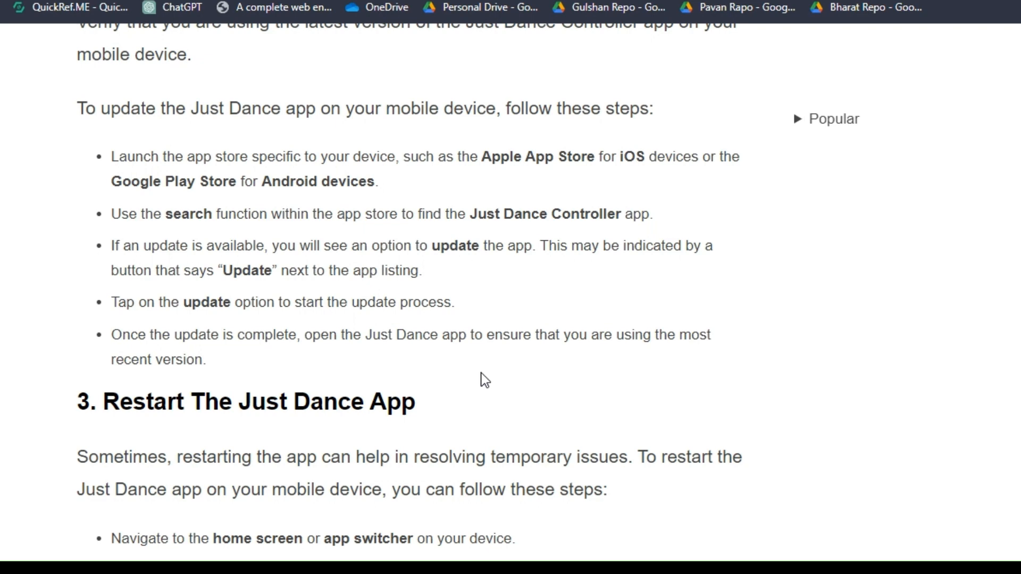
scroll(down, 3)
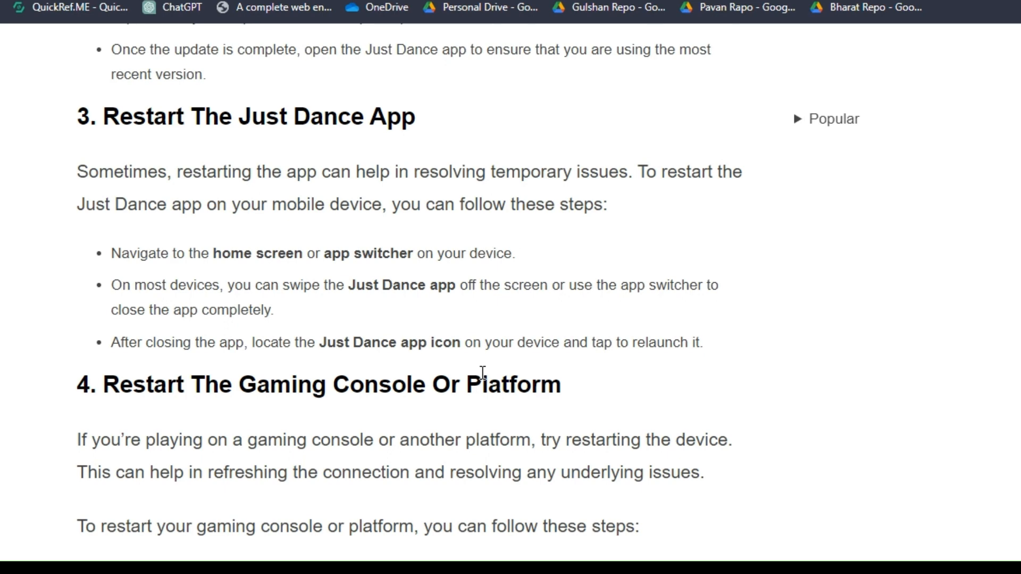
scroll(down, 3)
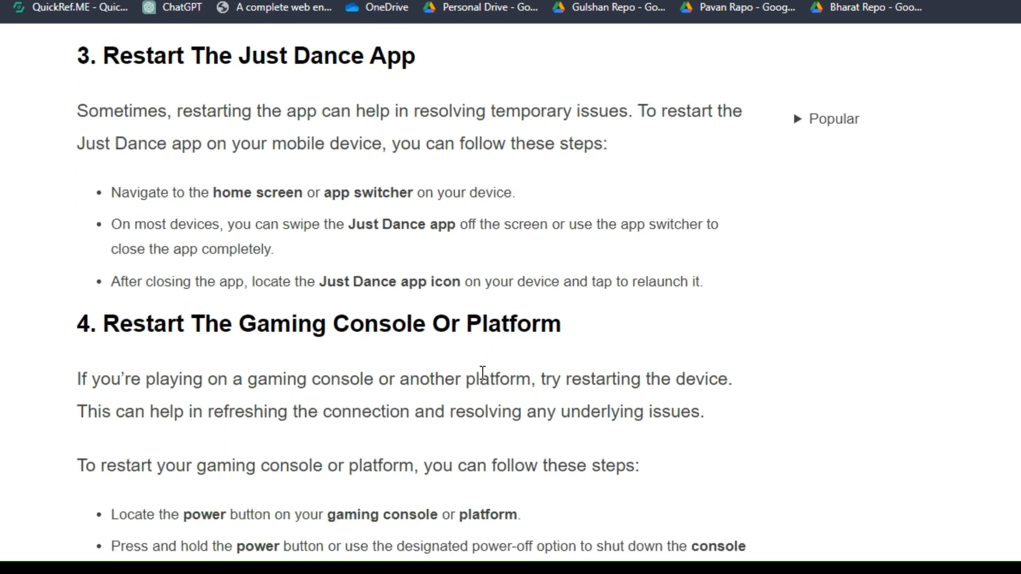
scroll(down, 3)
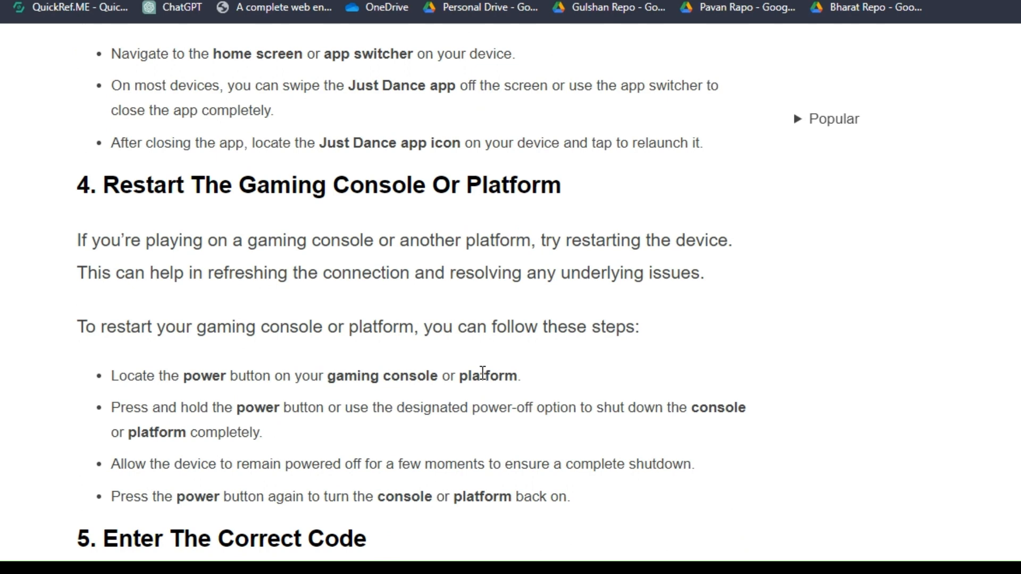
scroll(down, 3)
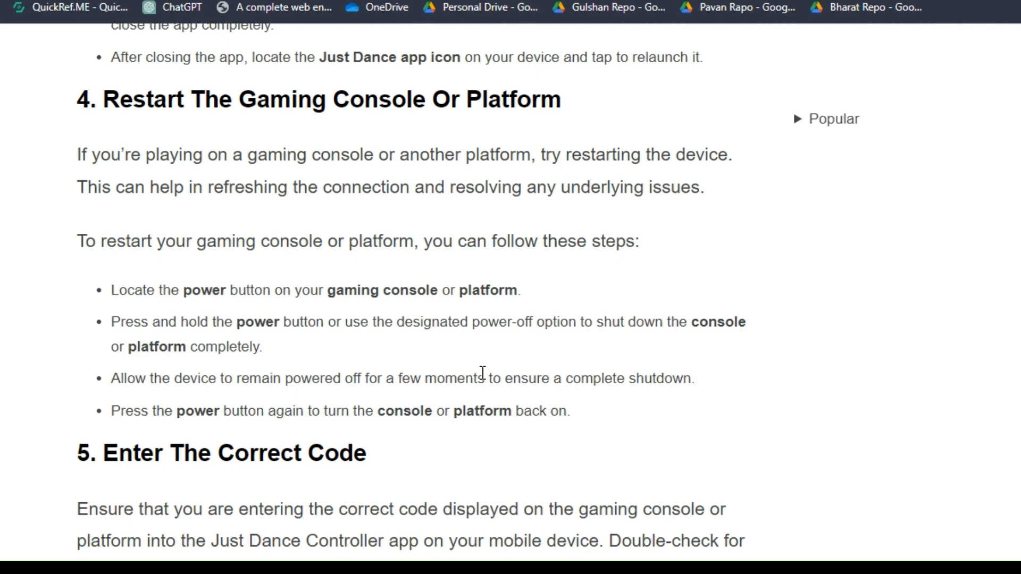
scroll(down, 3)
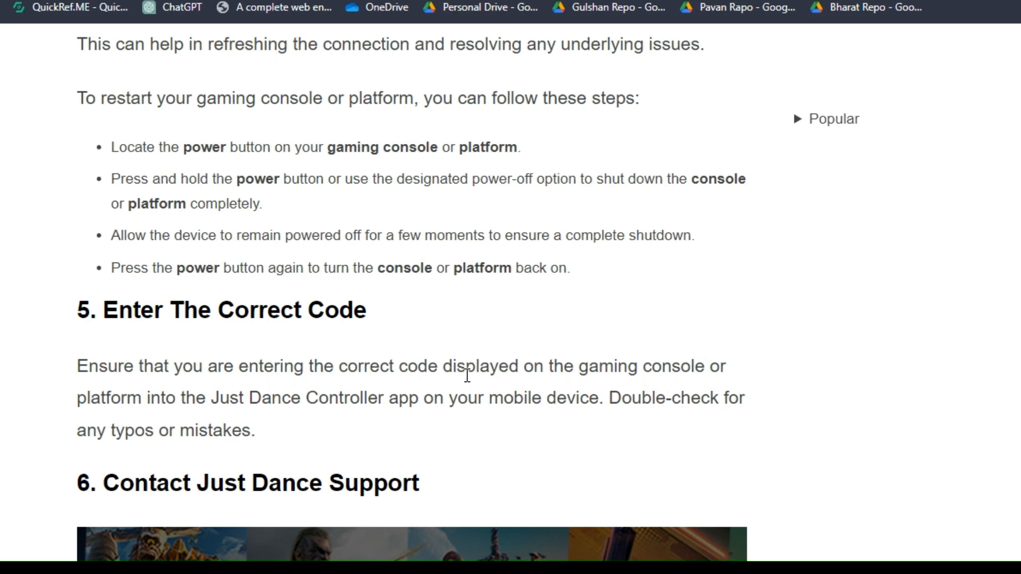
scroll(down, 3)
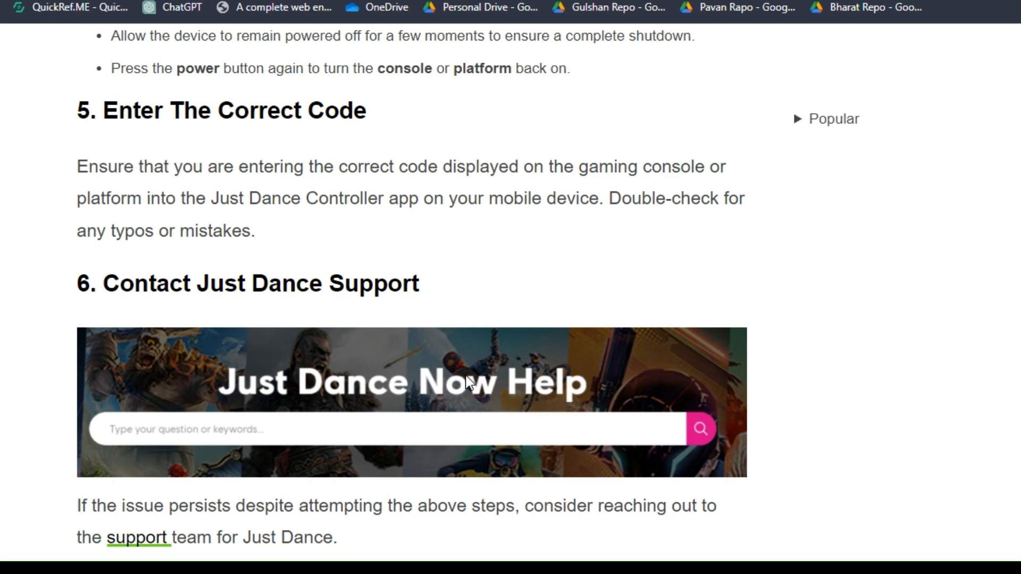
scroll(down, 3)
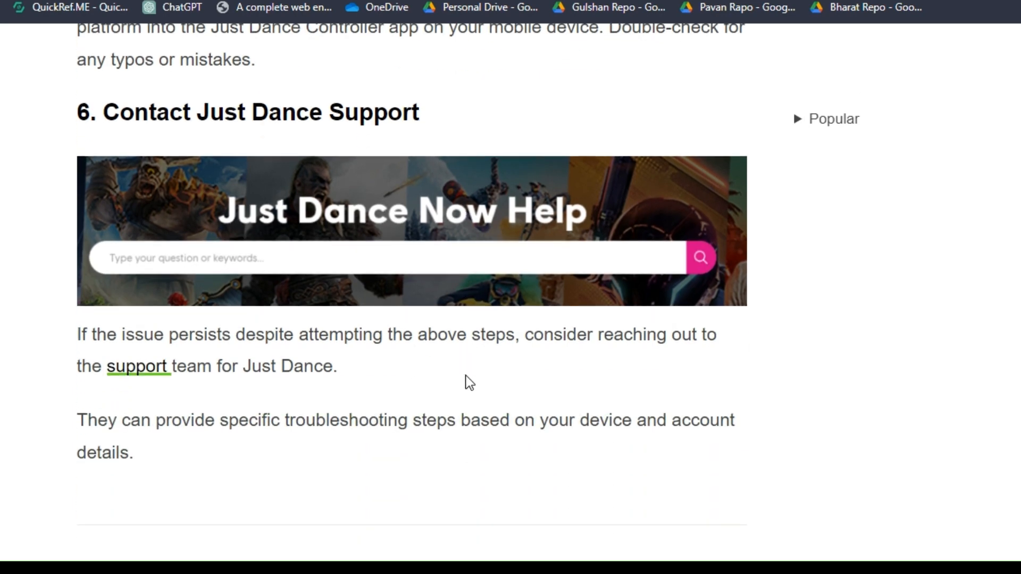